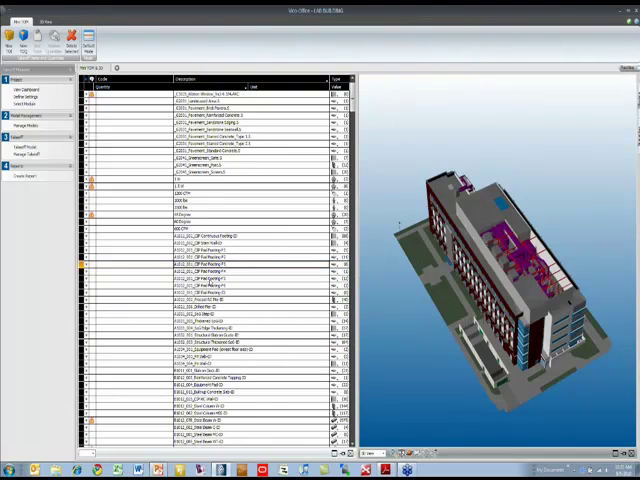
Scroll through the LAB BUILDING Quantity Takeoff Report listing total quantities per takeoff item
scroll("down", 3)
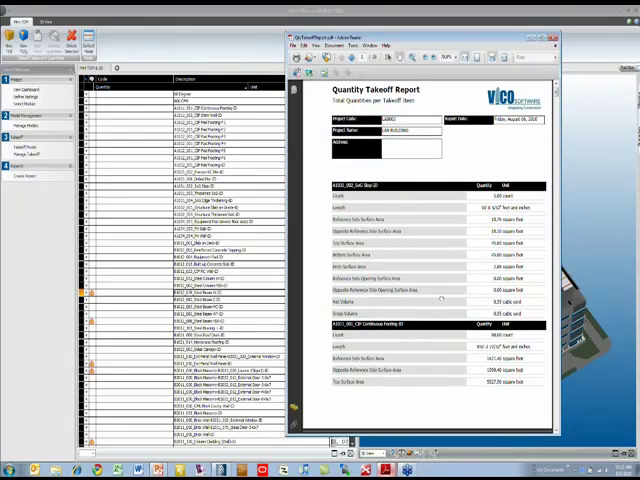
scroll("down", 3)
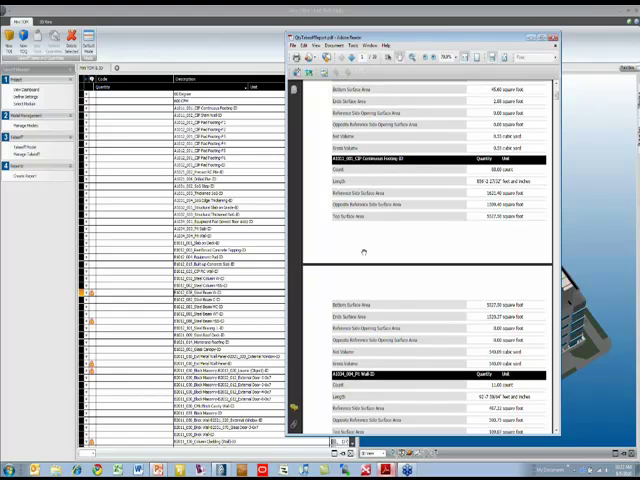
scroll("down", 3)
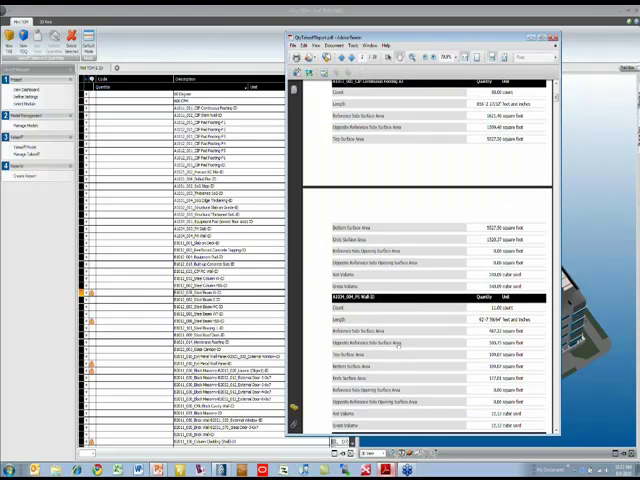
scroll("down", 3)
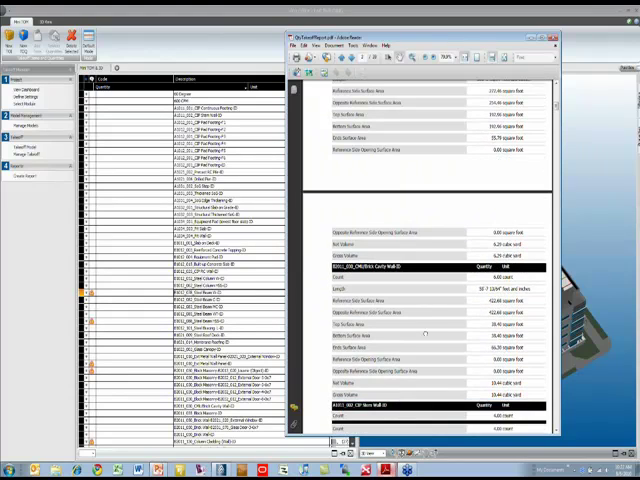
scroll("down", 3)
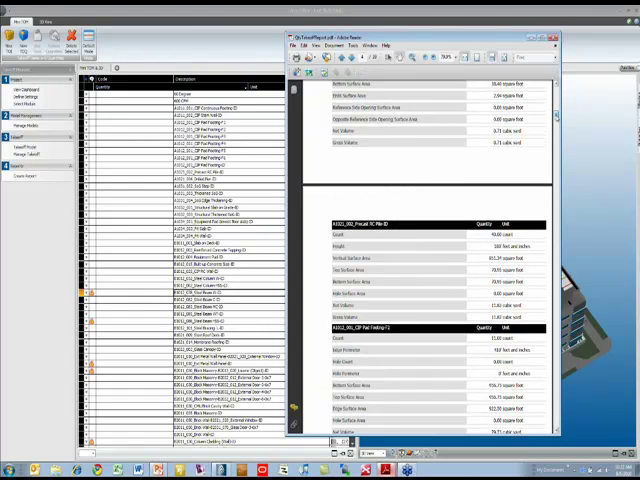
scroll("down", 3)
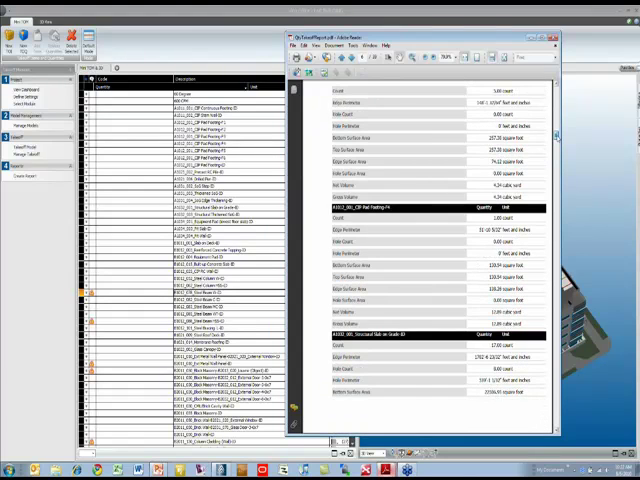
scroll("down", 3)
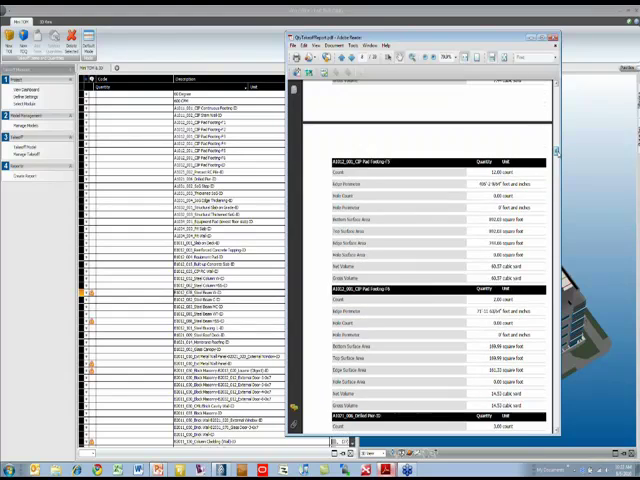
scroll("down", 3)
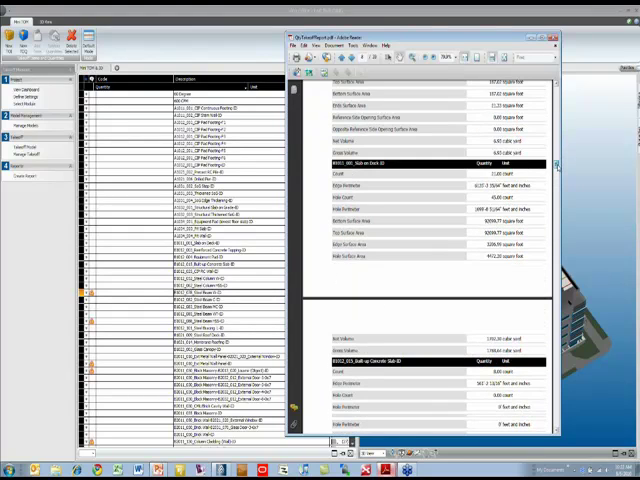
scroll("down", 3)
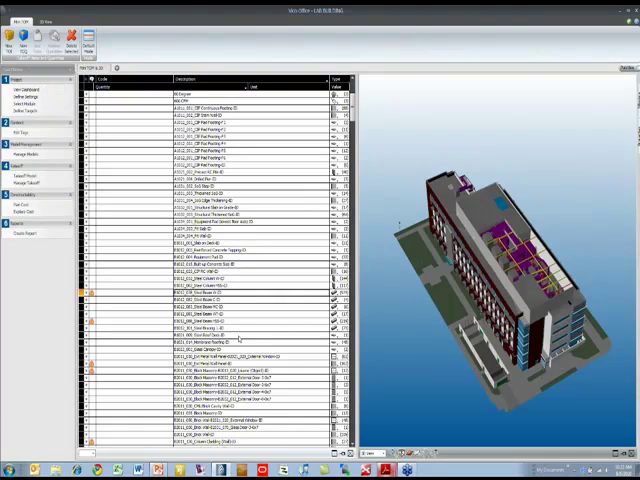
mouse_move(244, 322)
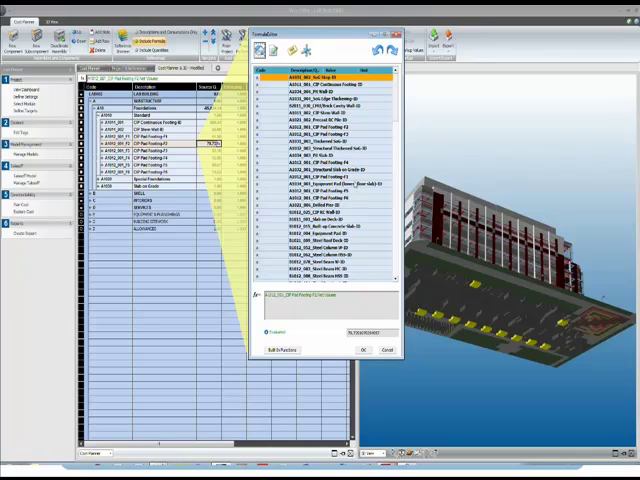
Scroll the takeoff list to find A1012_001_CIP Pad Footing F3 Net Volume
scroll("down", 3)
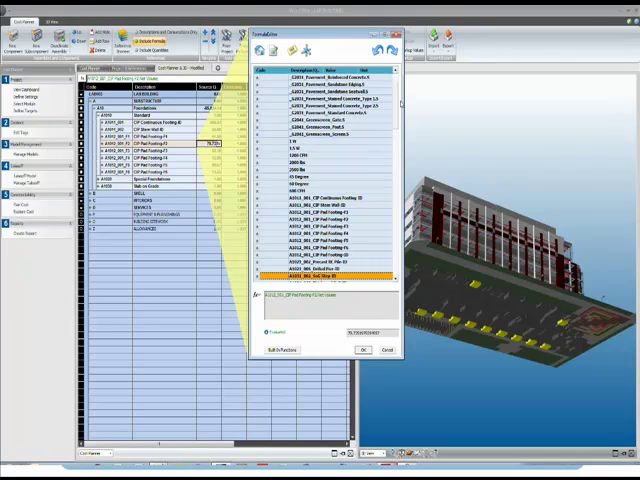
scroll("down", 3)
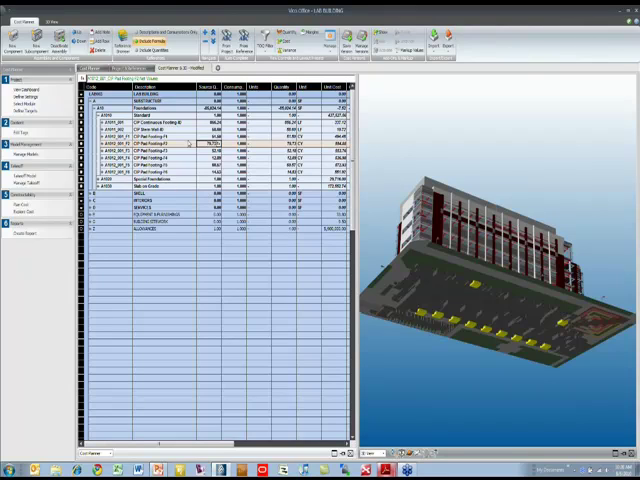
mouse_move(330, 160)
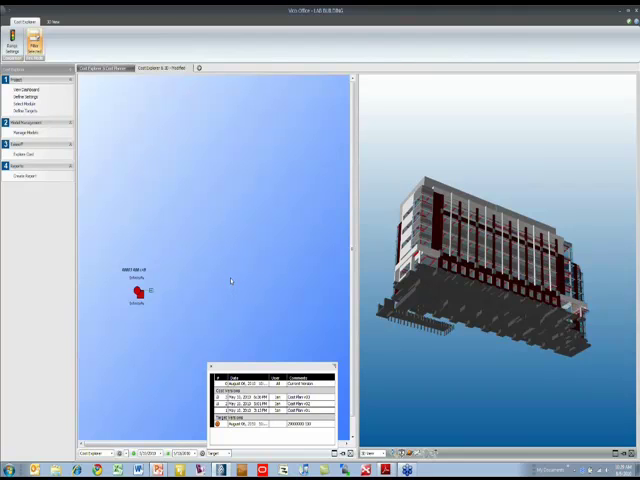
mouse_move(233, 338)
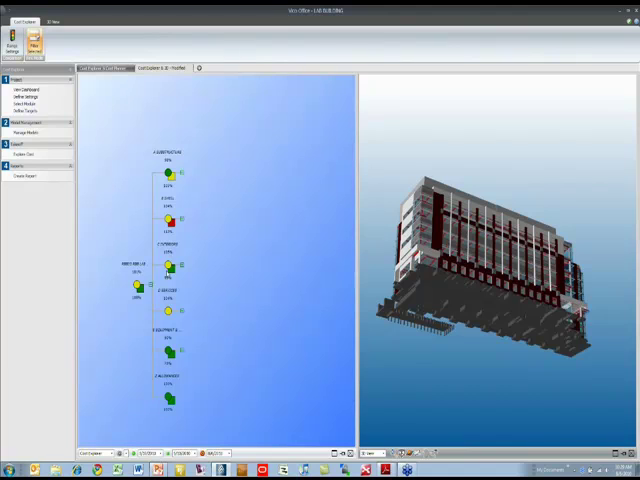
mouse_move(170, 220)
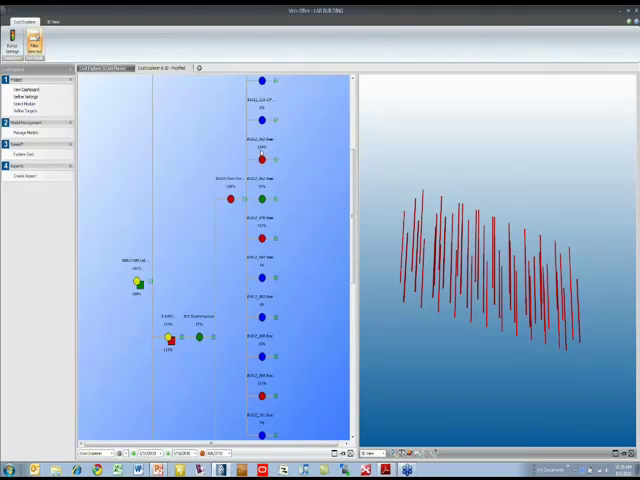
mouse_move(312, 231)
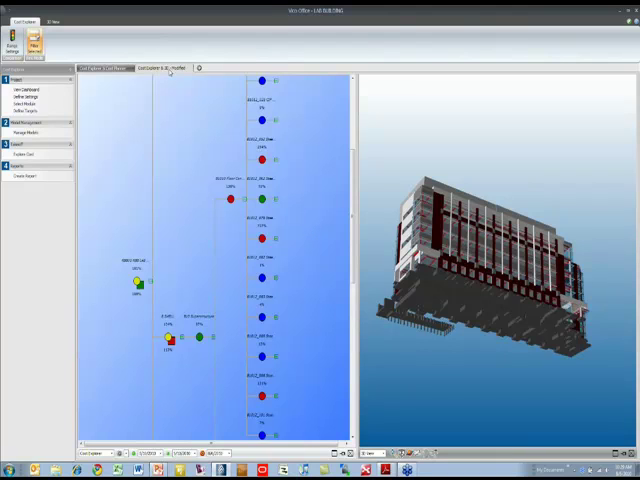
Open the options menu for the current Cost Explorer view
right_click(167, 60)
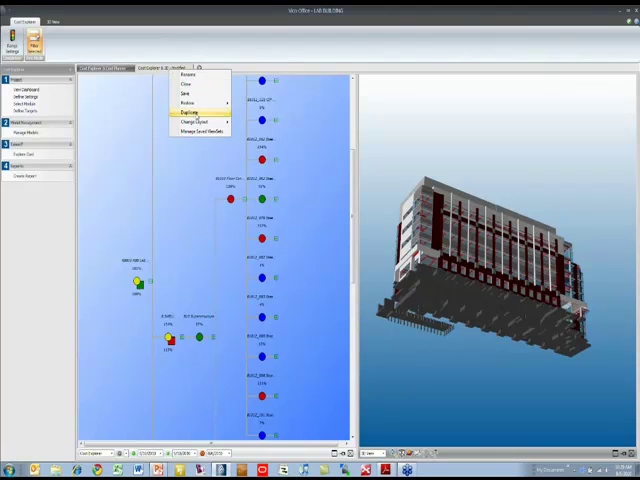